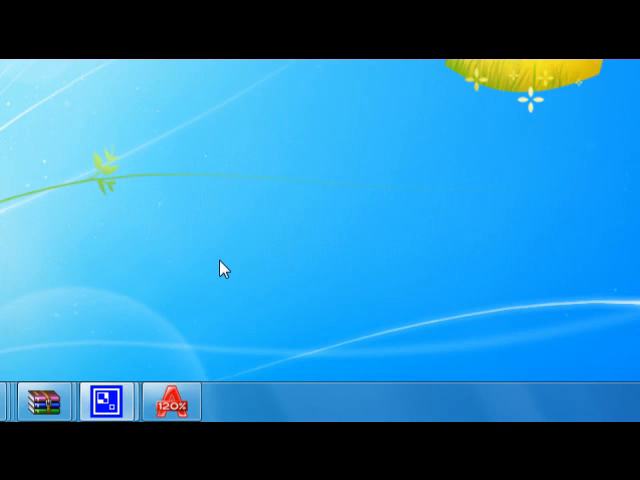
mouse_move(272, 284)
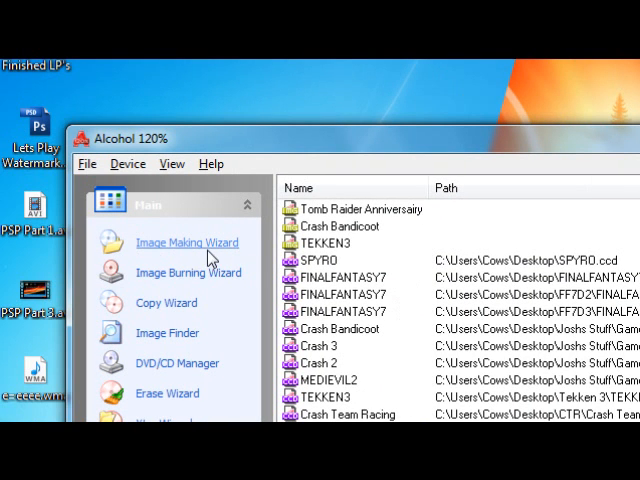
Step: Start the Image Making Wizard with Play Station as the data type and continue to image naming
left_click(188, 242)
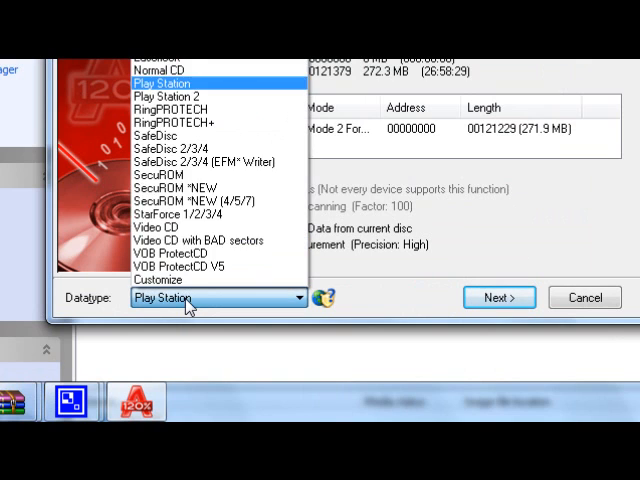
left_click(196, 82)
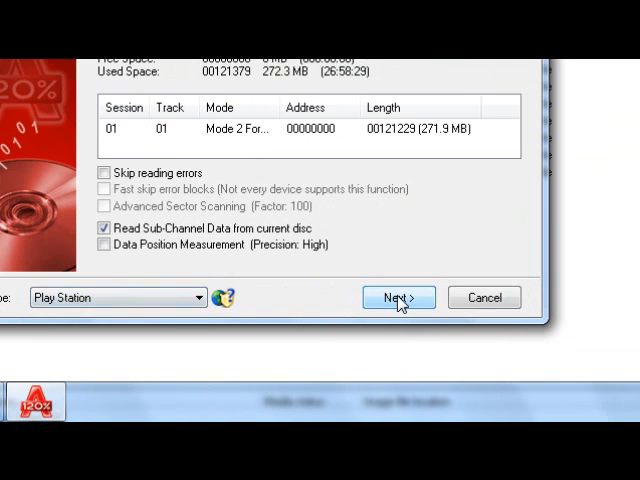
left_click(398, 296)
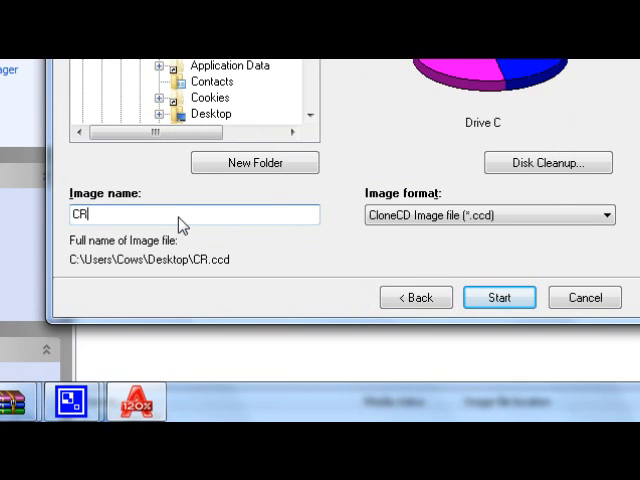
Step: Name the image CRASH 3 in CloneCD (*.ccd) format and rip the disc to the desktop
type("a")
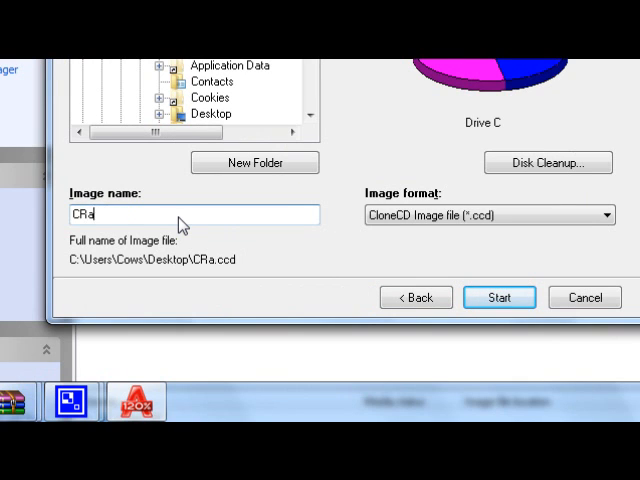
key("Backspace")
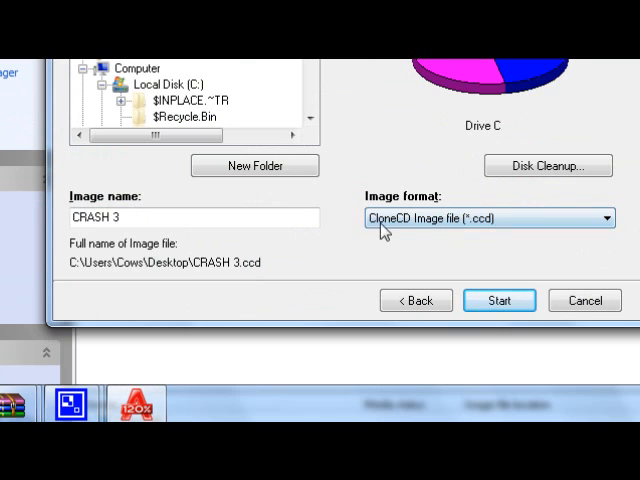
mouse_move(464, 236)
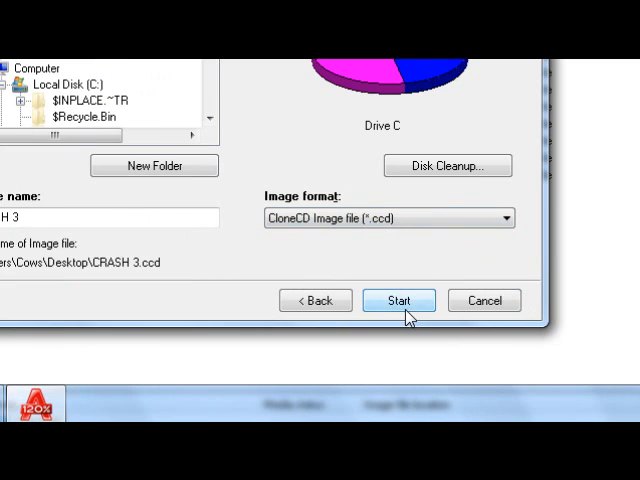
left_click(398, 300)
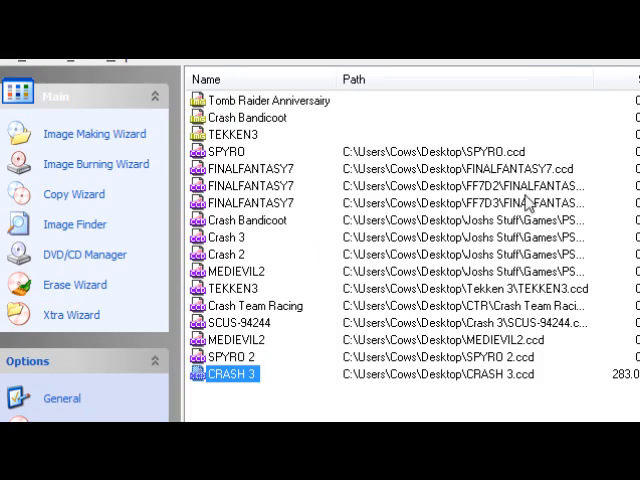
Step: Close Alcohol 120% and browse into the PSX2PSP folder on the desktop
left_click(404, 212)
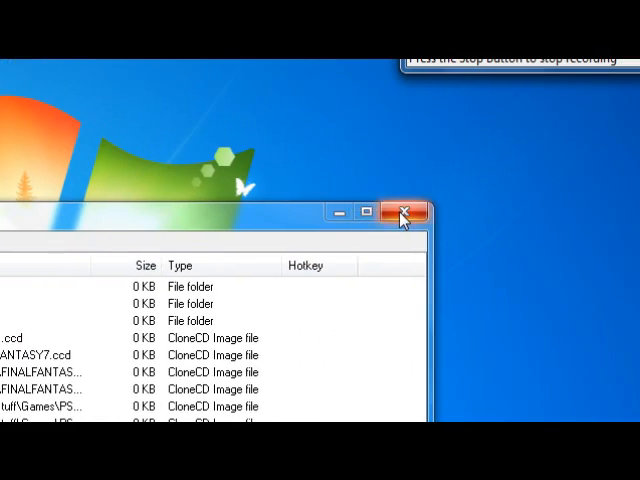
left_click(404, 212)
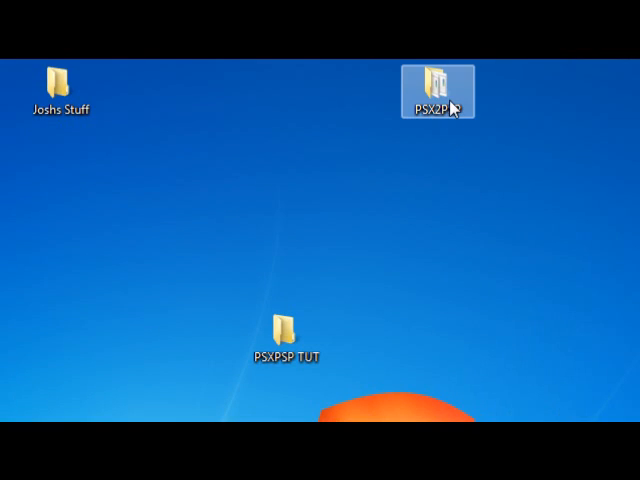
double_click(436, 80)
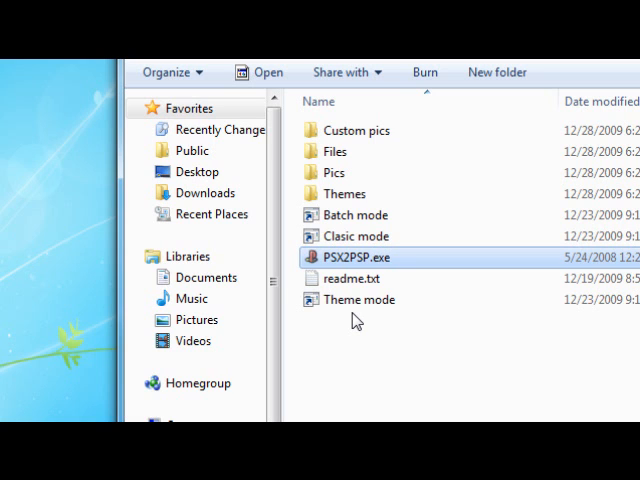
Step: Launch PSX2PSP.exe and bring up its Popstation conversion panel
double_click(360, 256)
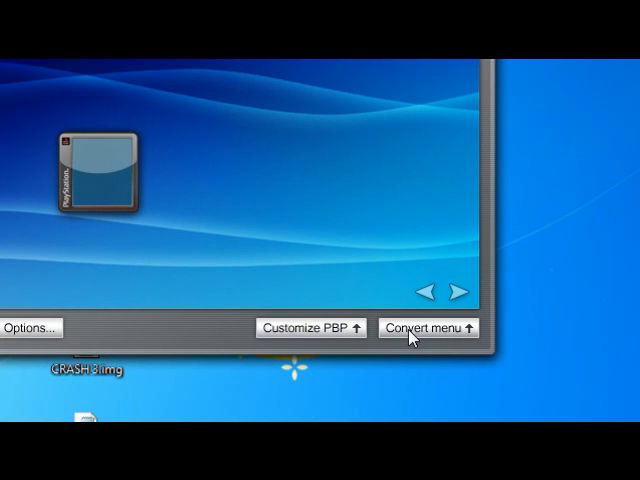
left_click(424, 328)
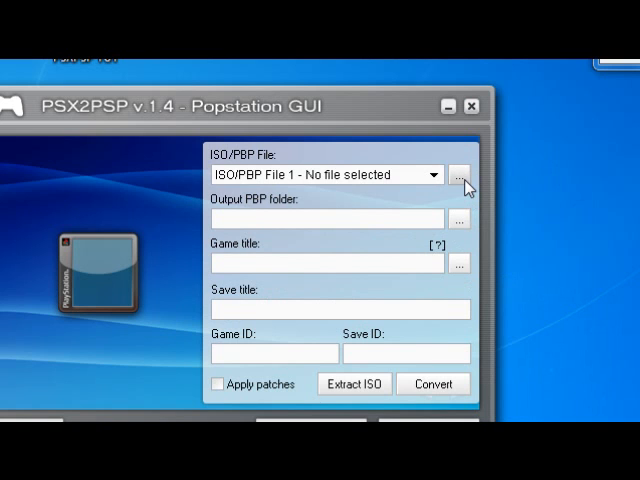
Step: Load CRASH 3.img from the desktop as the ISO input, auto-filling Crash Bandicoot 3 - Warped / SCUS94244
left_click(460, 174)
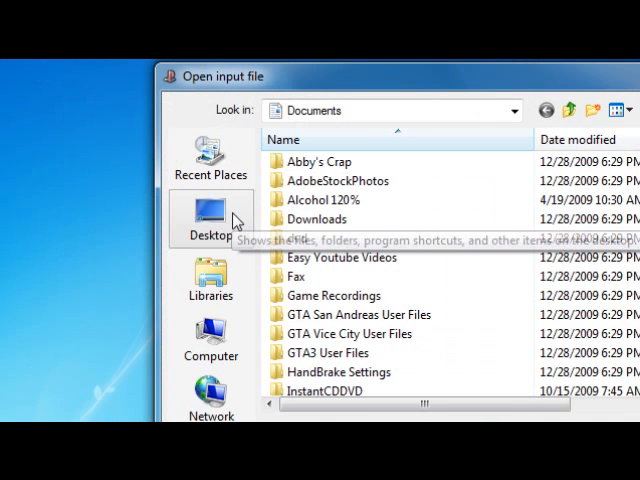
left_click(210, 222)
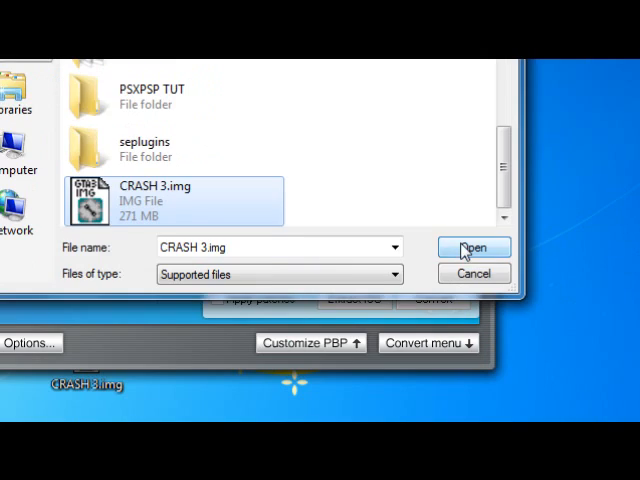
left_click(472, 246)
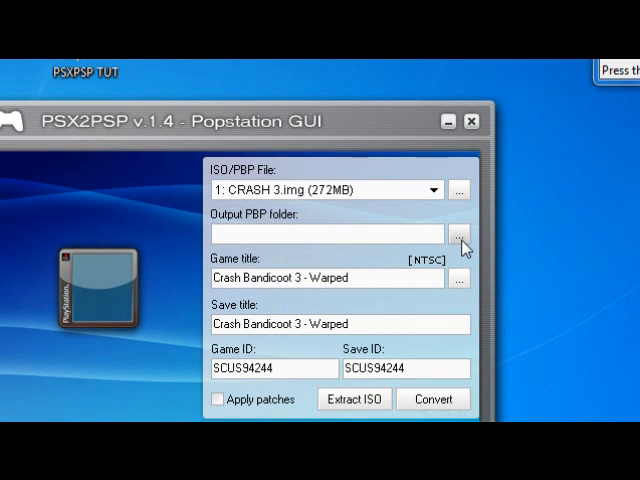
left_click(460, 232)
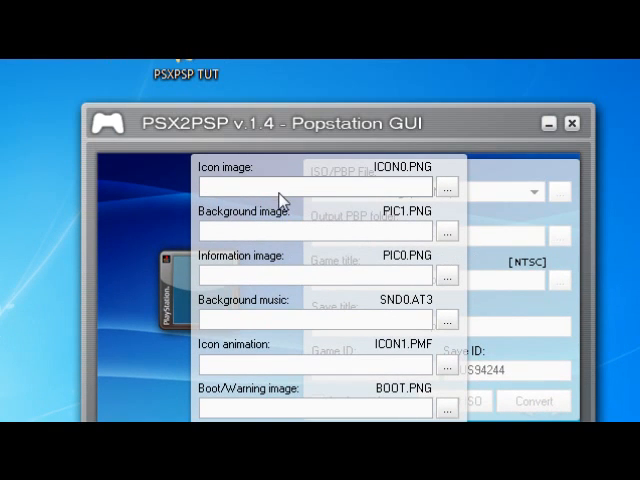
mouse_move(248, 196)
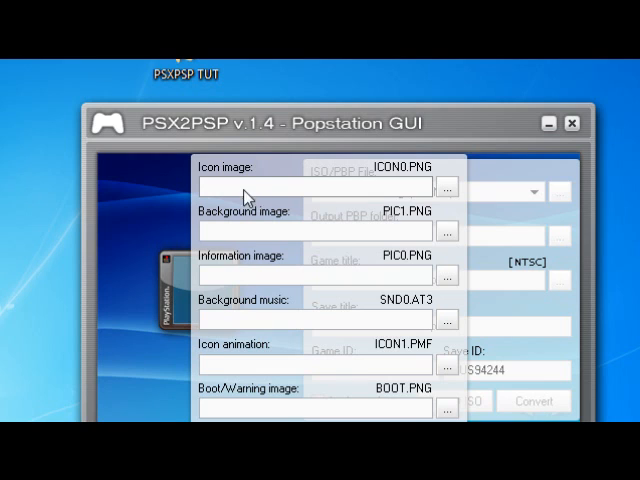
mouse_move(286, 200)
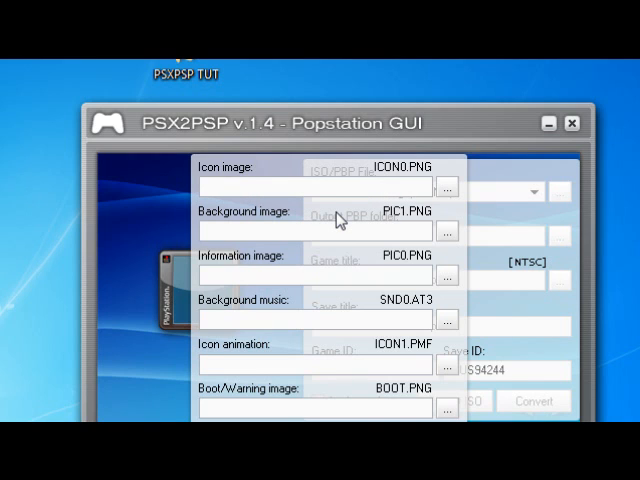
mouse_move(278, 218)
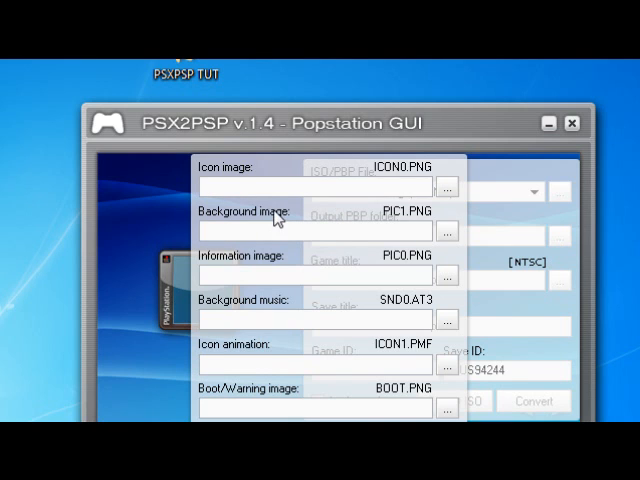
mouse_move(208, 224)
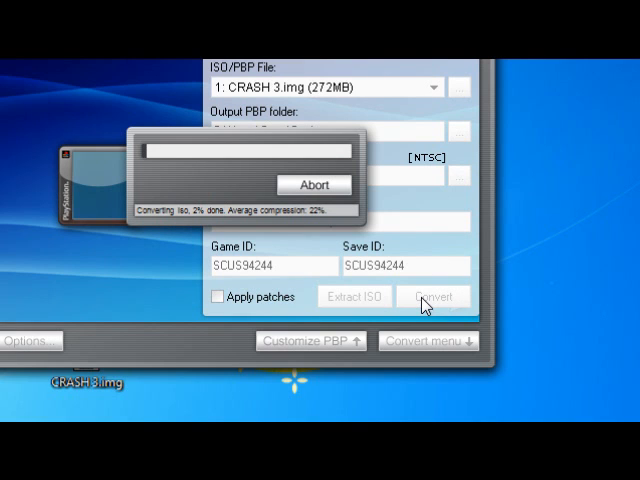
mouse_move(418, 284)
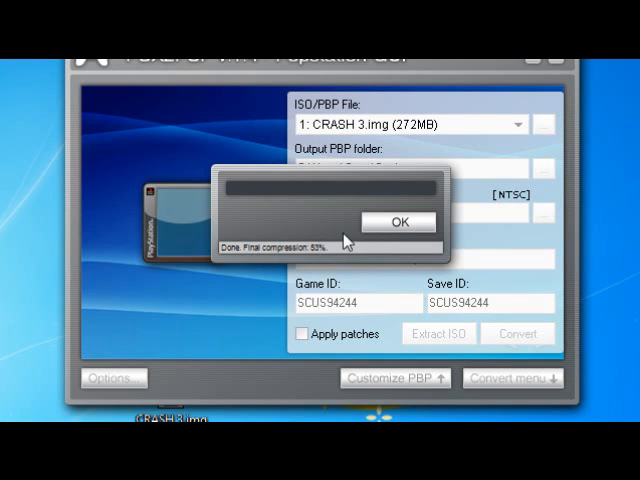
Step: Acknowledge the Done notice once CRASH 3.img has been converted to an EBOOT.PBP
left_click(400, 220)
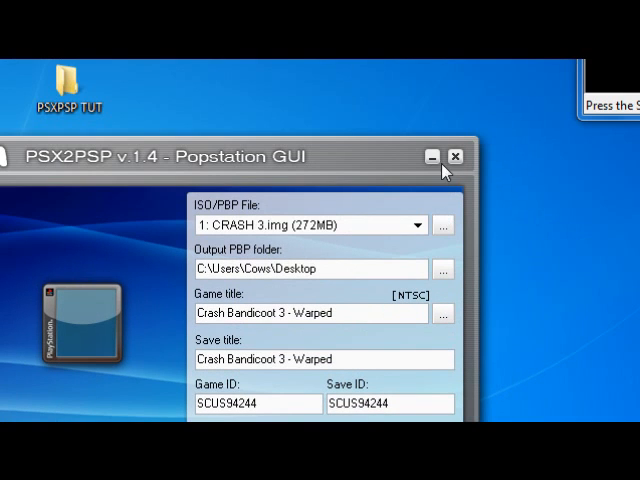
Step: Close PSX2PSP and check the SCUS94244 desktop folder holds the 131,648 KB PBP file
left_click(460, 156)
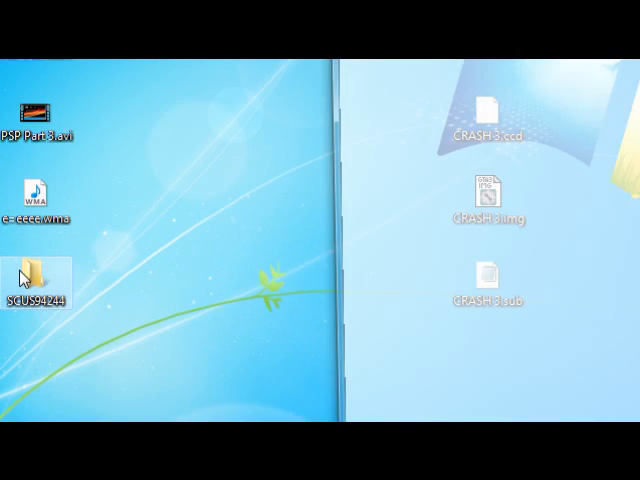
double_click(42, 268)
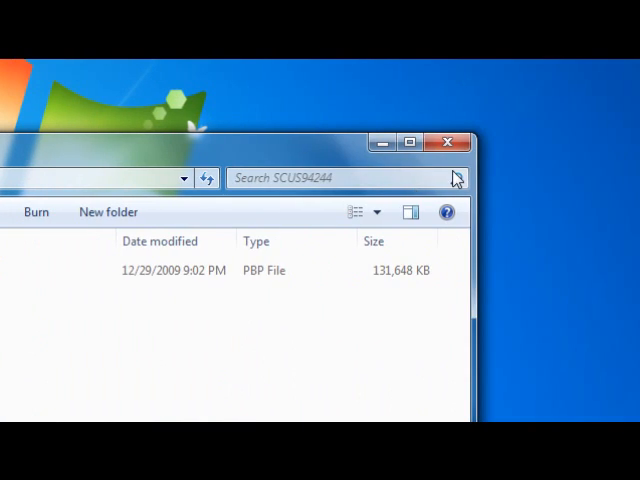
left_click(444, 144)
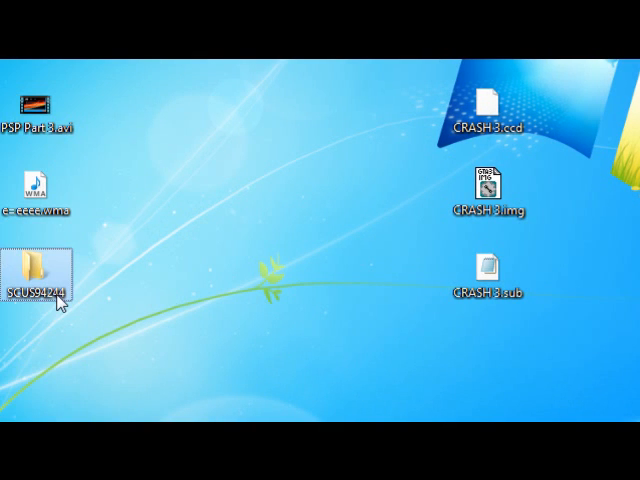
Step: Rename the SCUS94244 desktop folder to Crash 3 and verify it still contains the PBP file
right_click(40, 280)
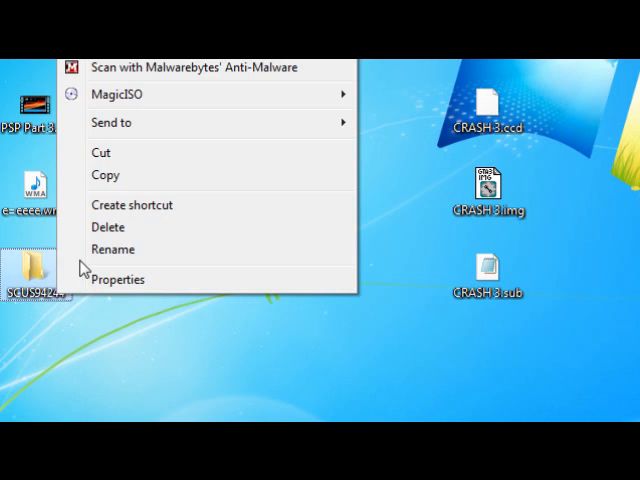
left_click(112, 250)
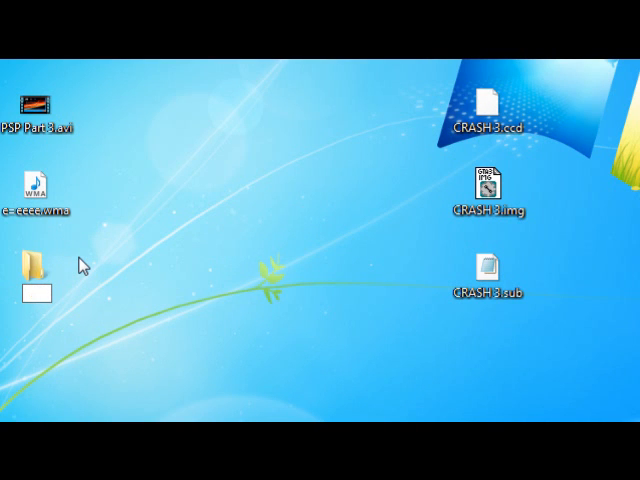
type("Crash 3")
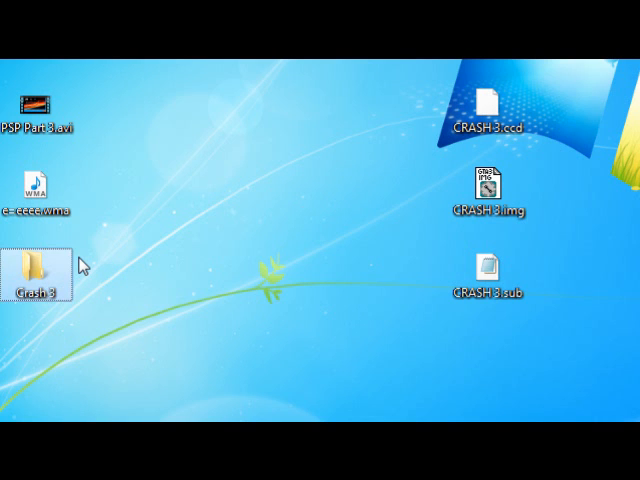
double_click(40, 264)
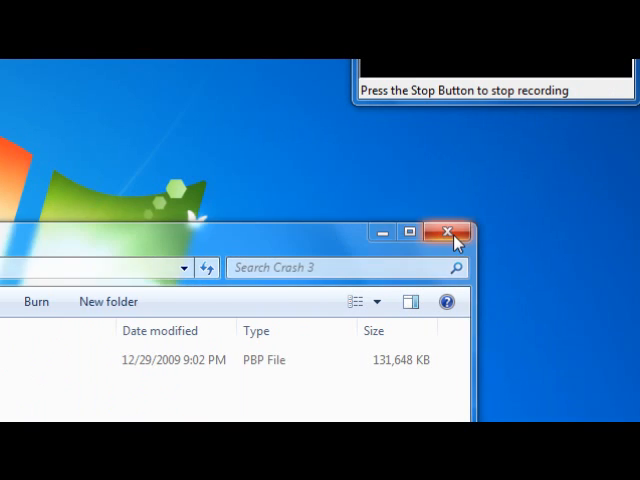
left_click(448, 232)
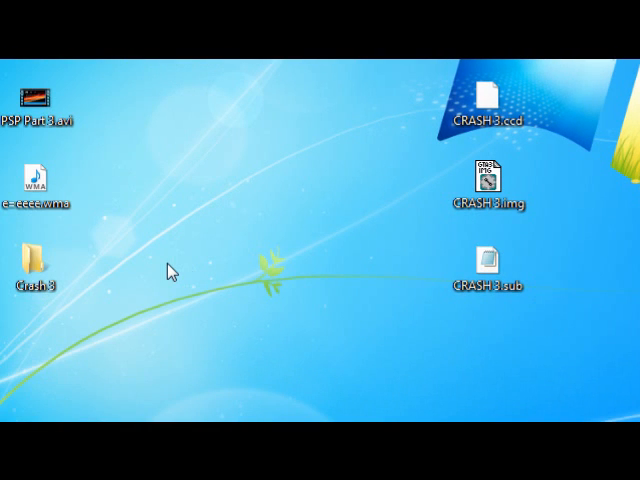
left_click(36, 264)
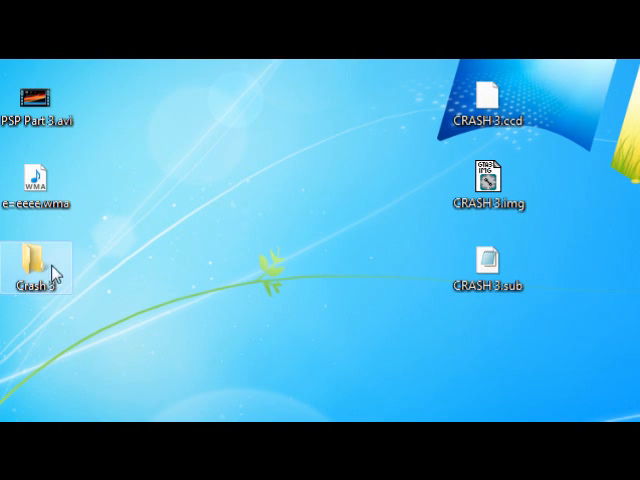